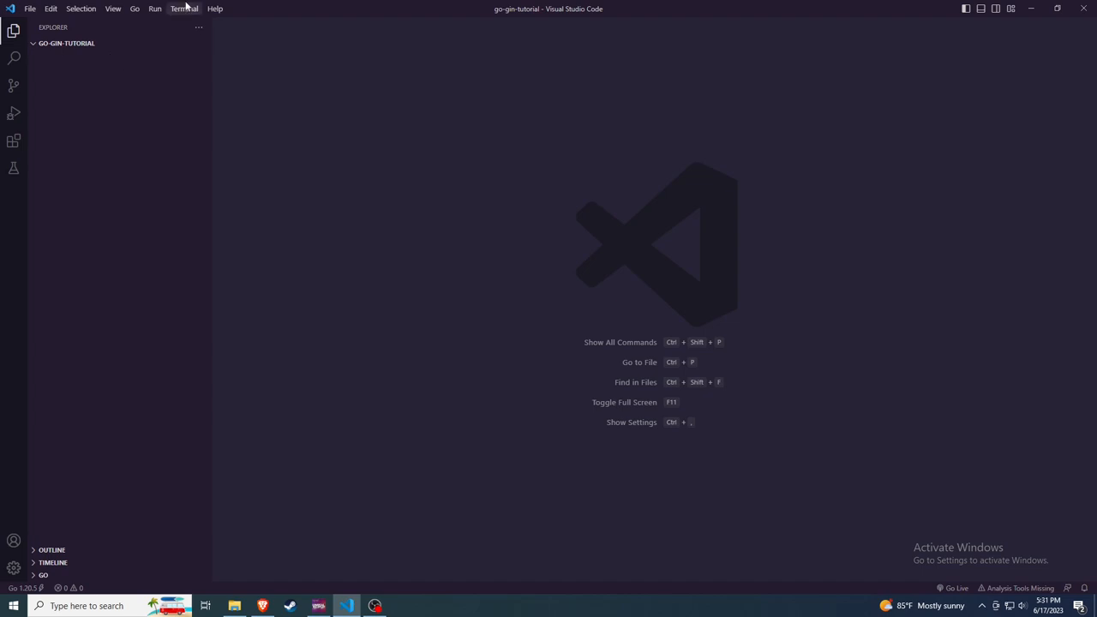
In a new terminal, run 'go mod init gin-tutorial' and 'go get -u github.com/gin-gonic/gin'
left_click(184, 8)
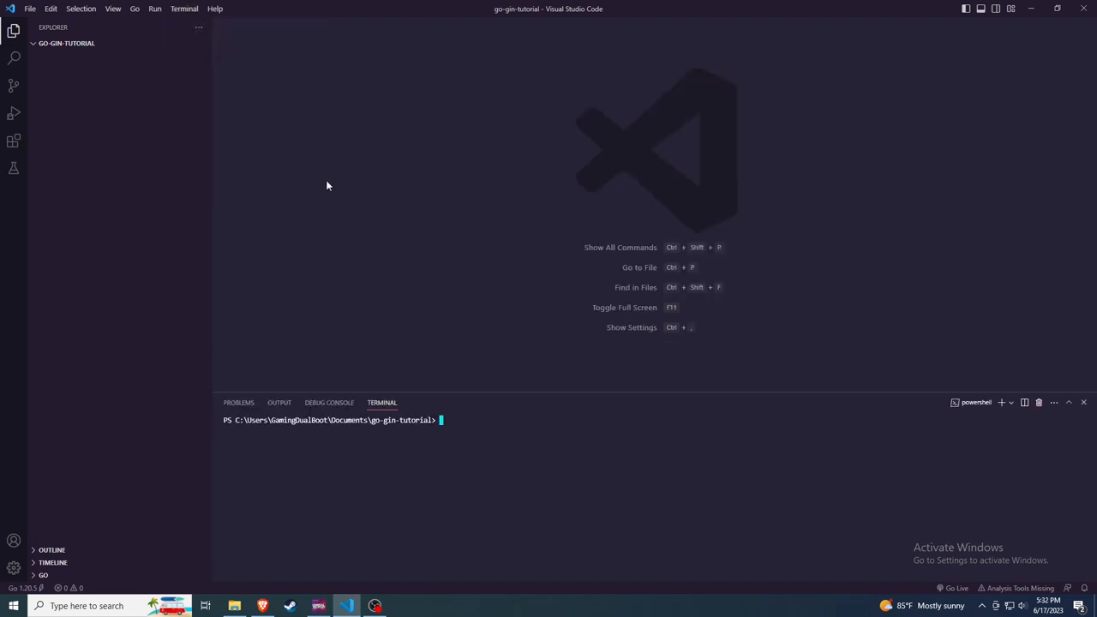
type("go mod init gin-tutorial")
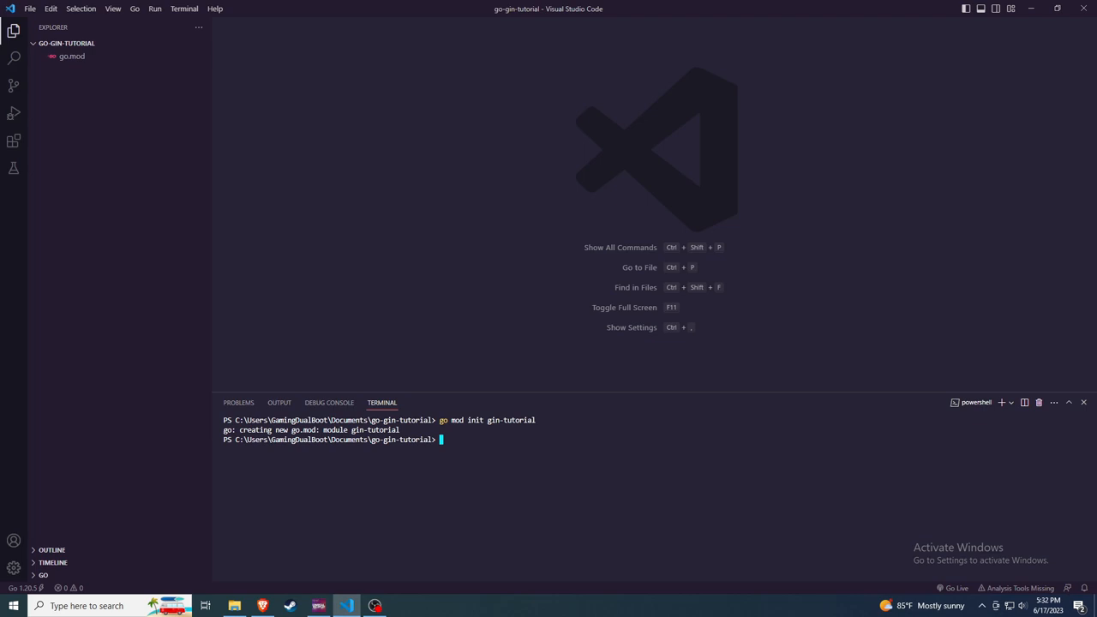
type("go get -u github.com/gin-gonic/gin")
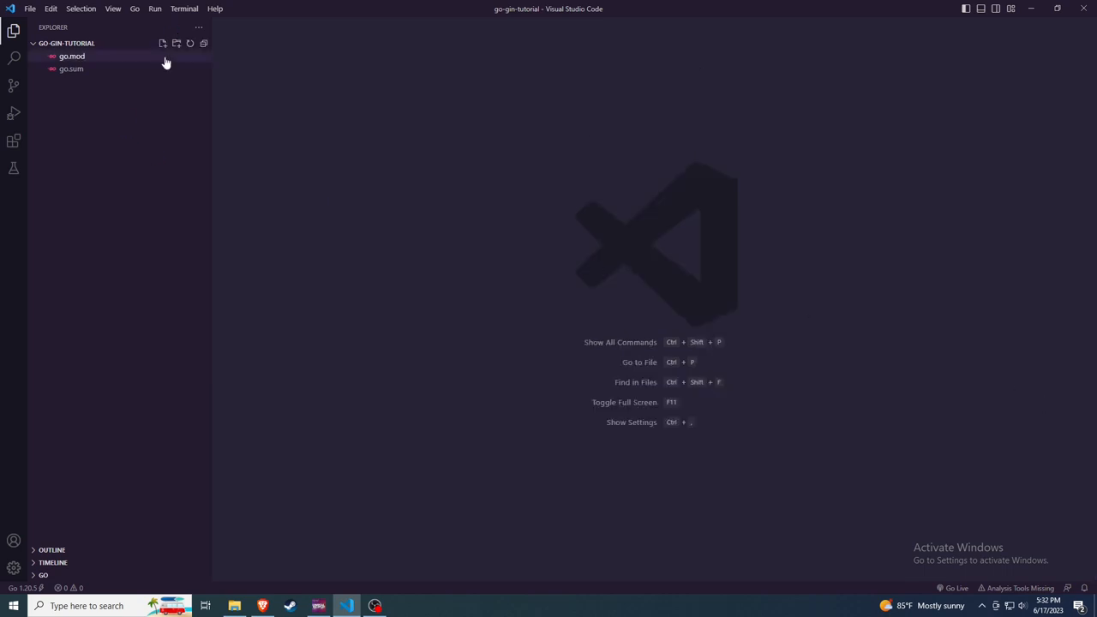
Create main.go with package main and imports of net/http and github.com/gin-gonic/gin
left_click(162, 43)
type("package main")
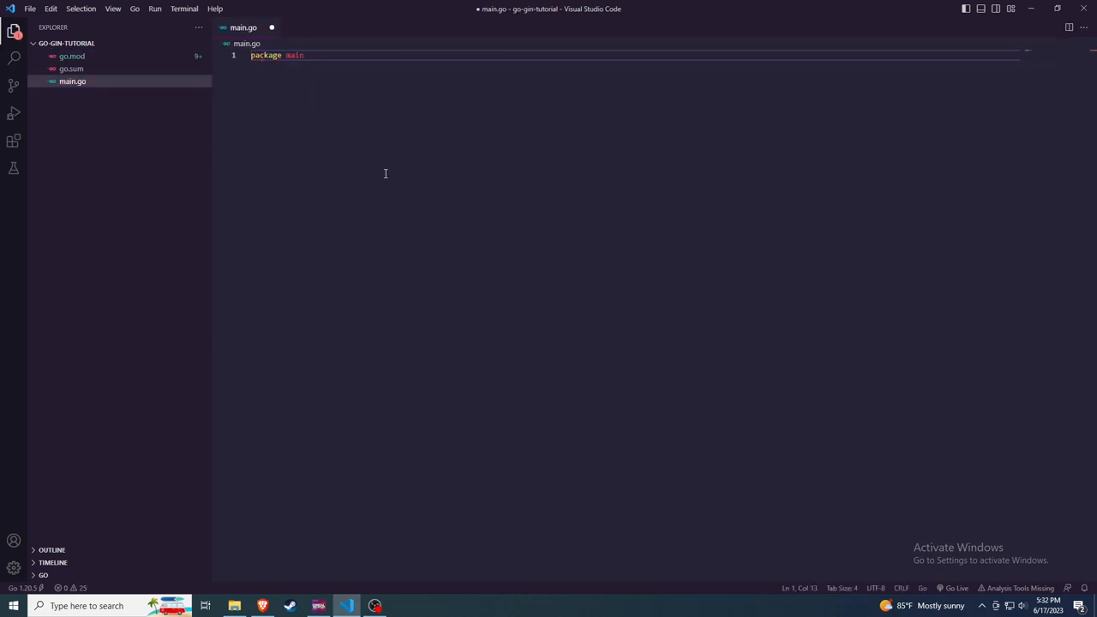
key("Enter")
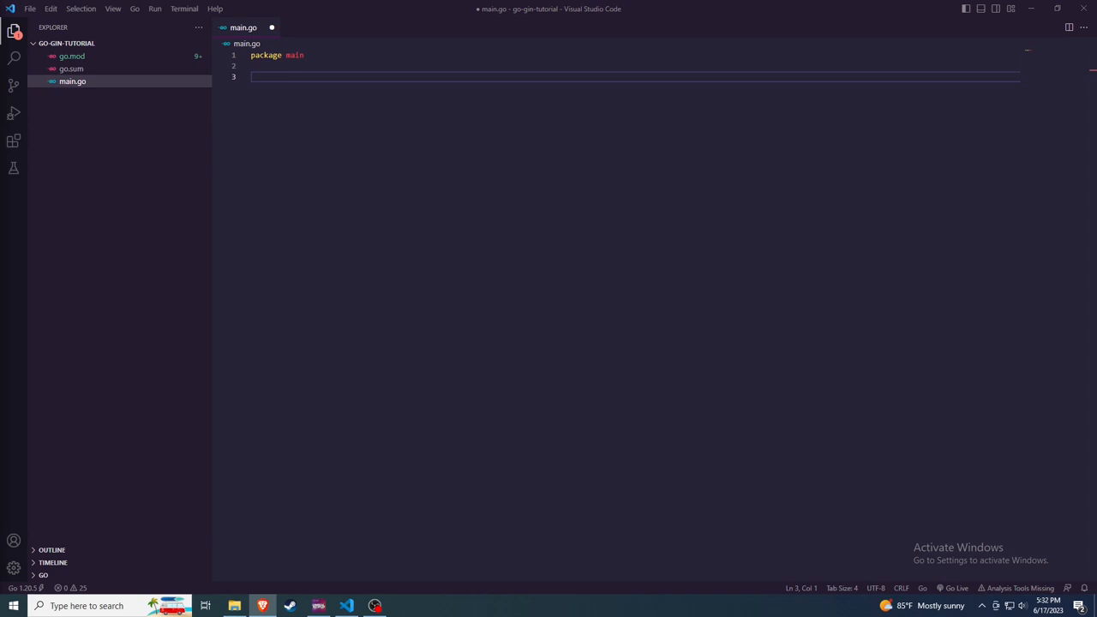
type("import (\\n\\t\"net/http\"\\n\\n\\t\"github.com/gin-gonic/gin\"\\n)")
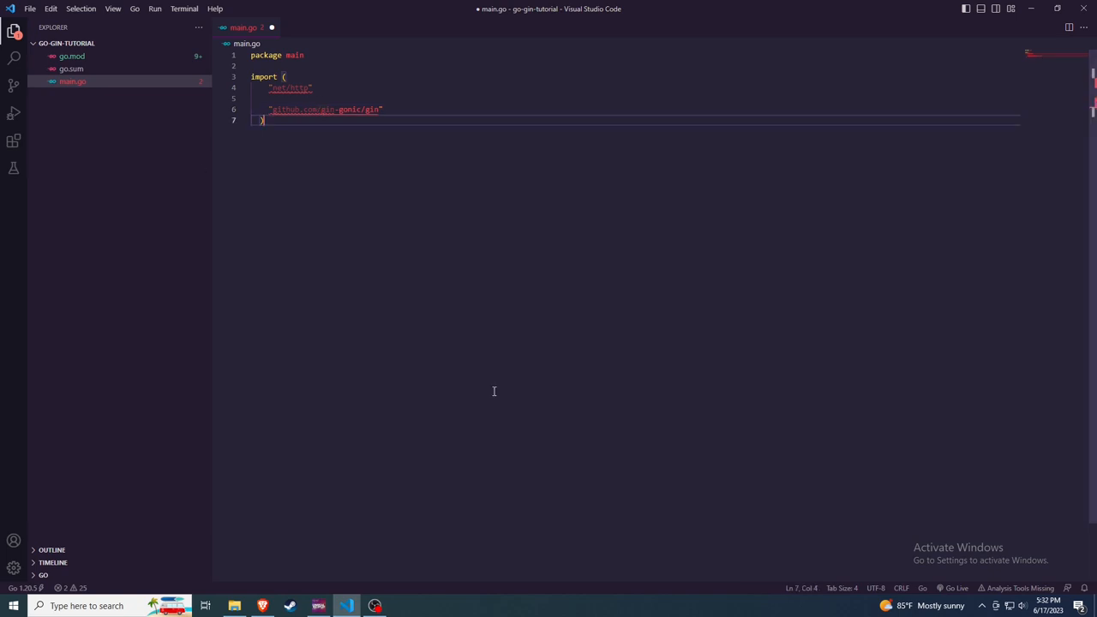
key("Enter")
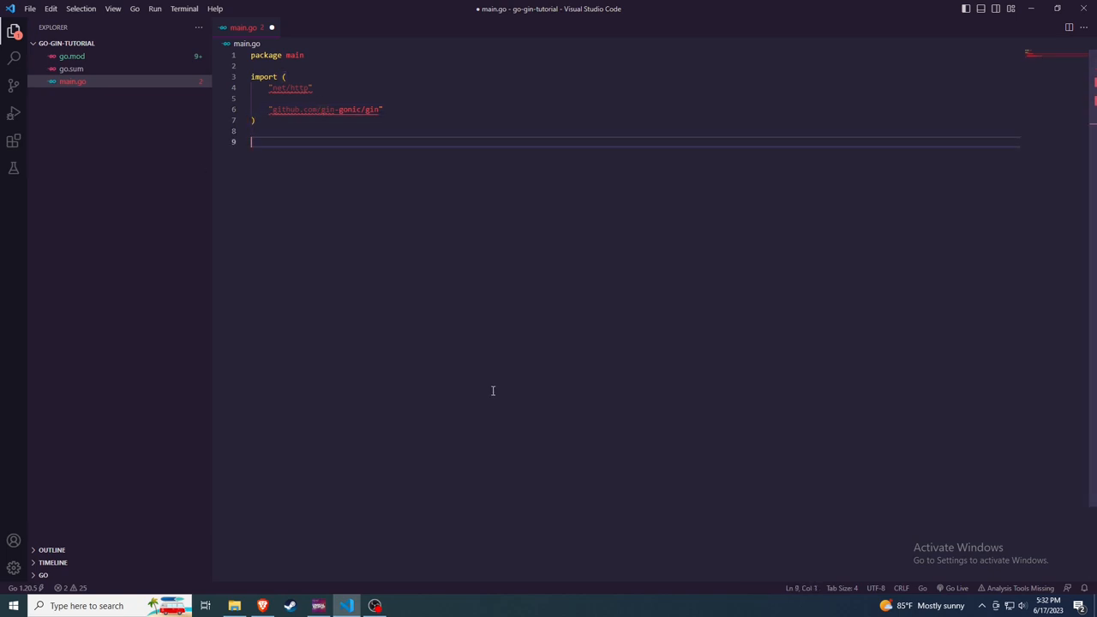
Write func main creating router := gin.Default() and calling router.Run()
type("func m")
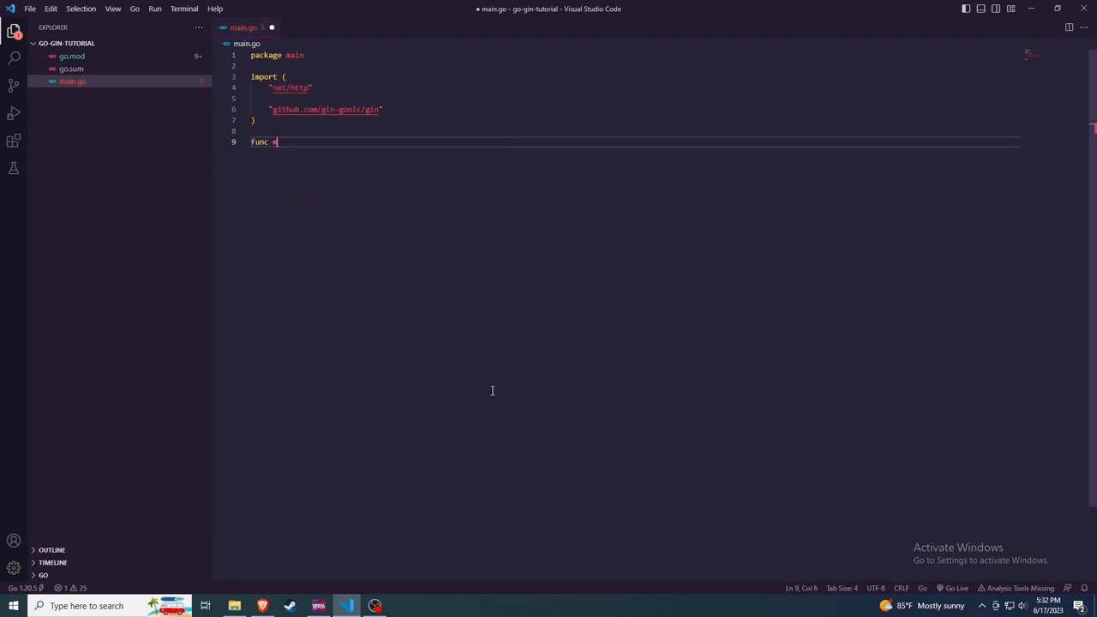
type("main(){")
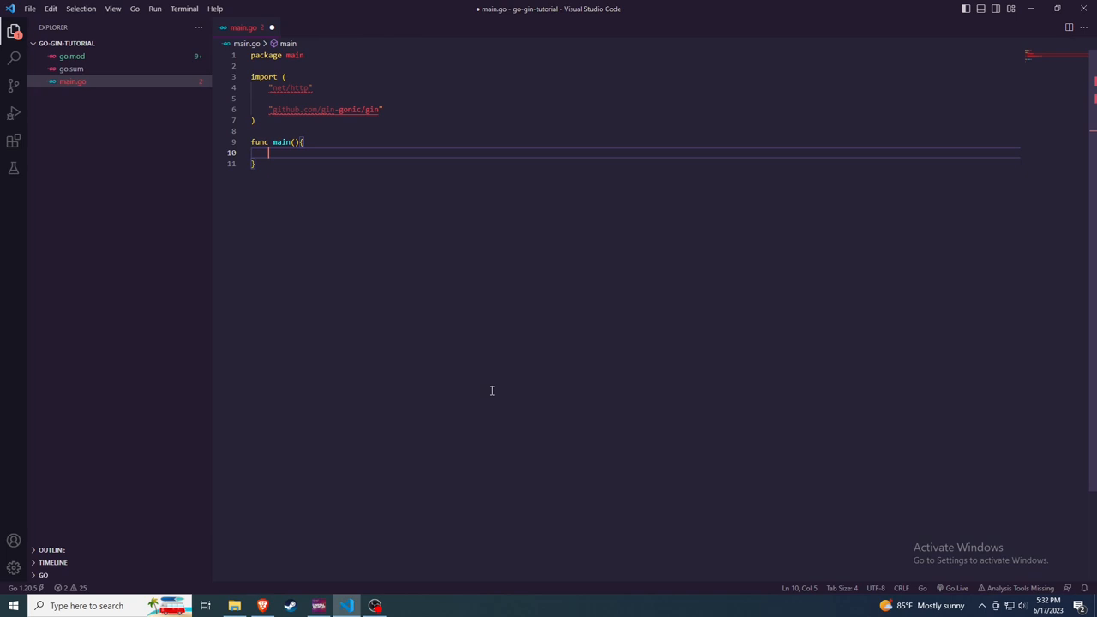
type("r")
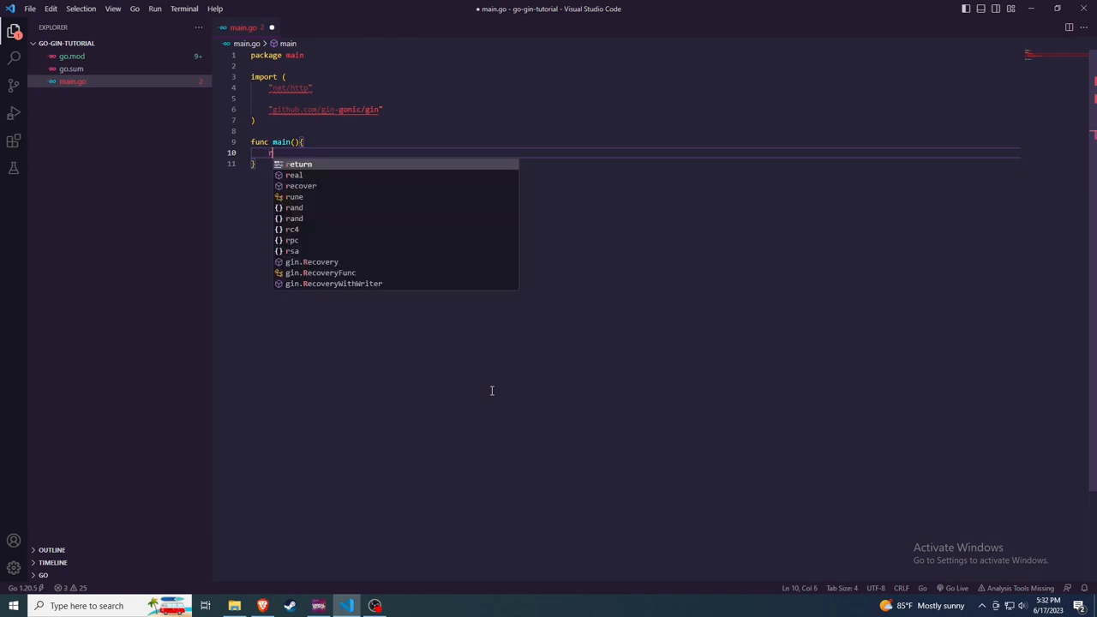
type("outer := gin.Default(")
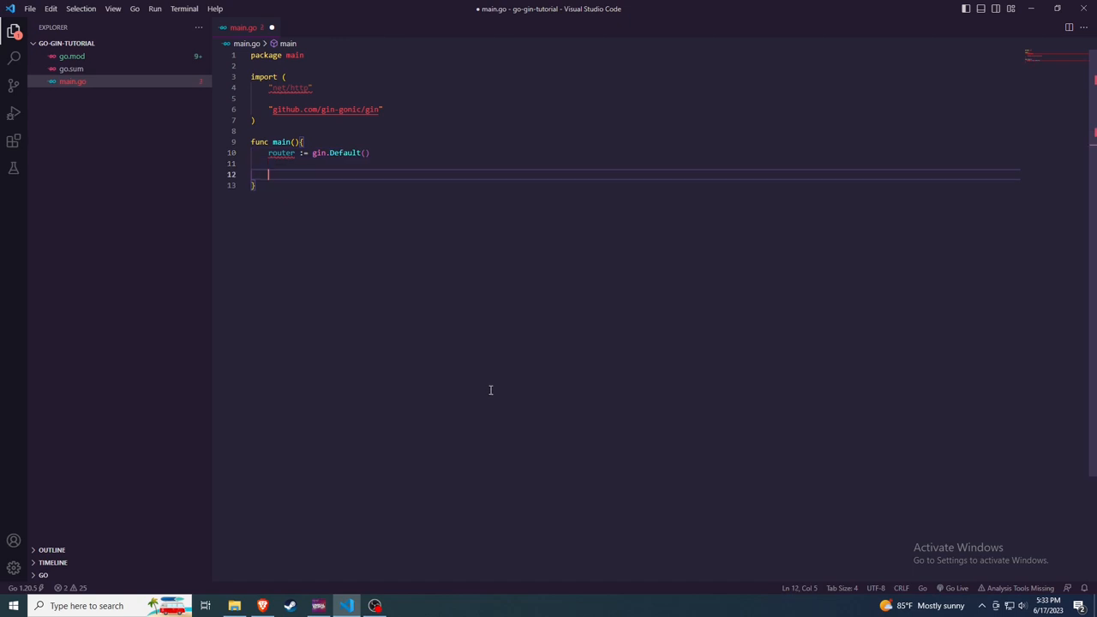
type("router.R")
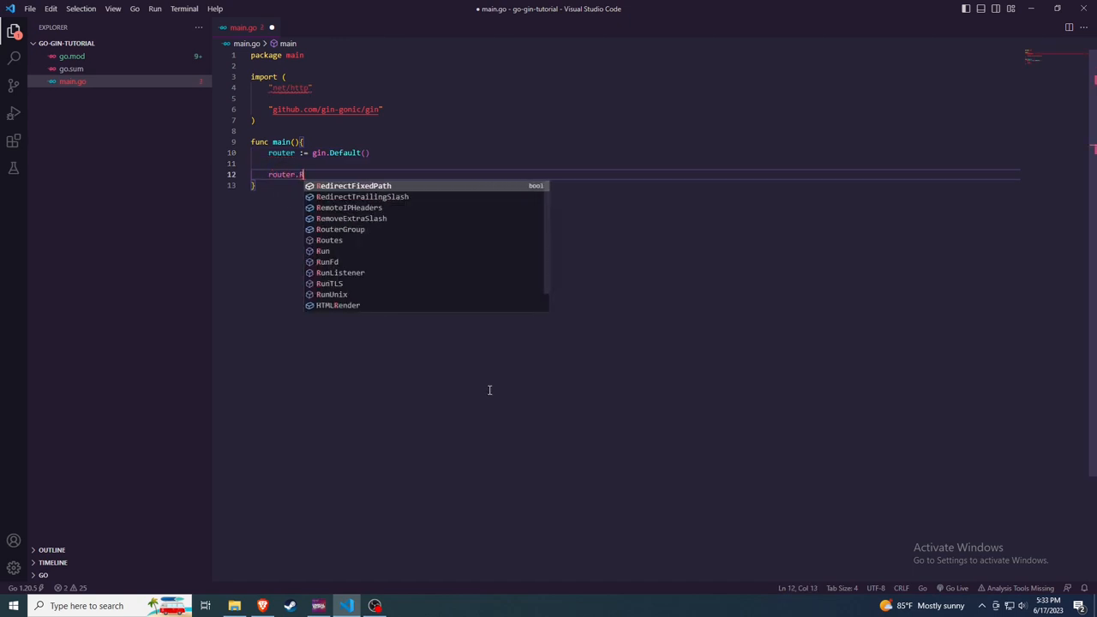
type("Run()")
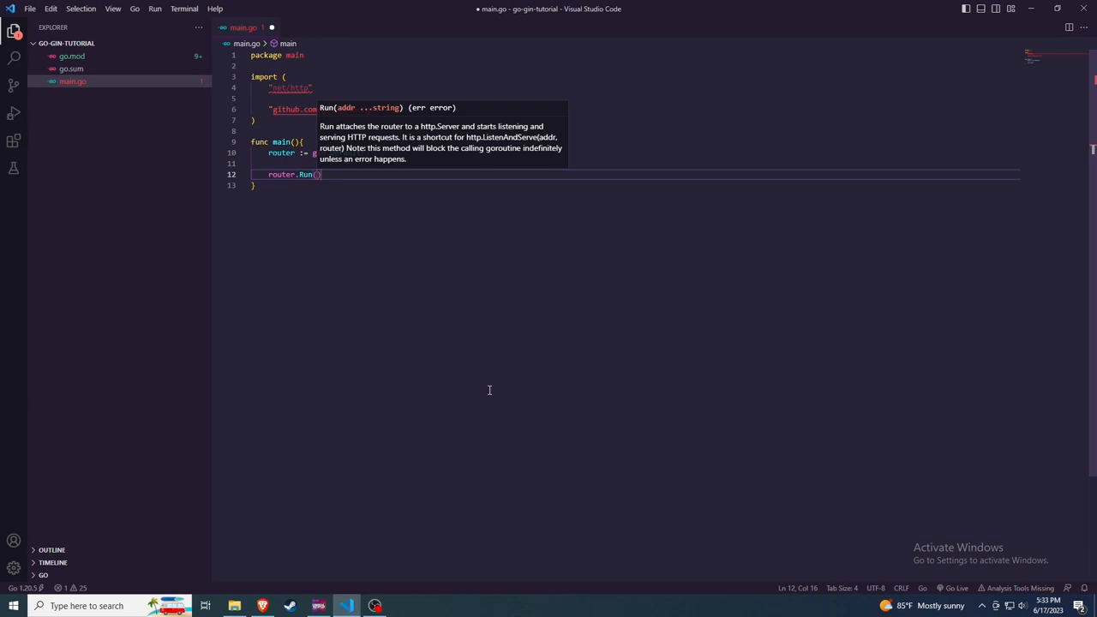
mouse_move(423, 373)
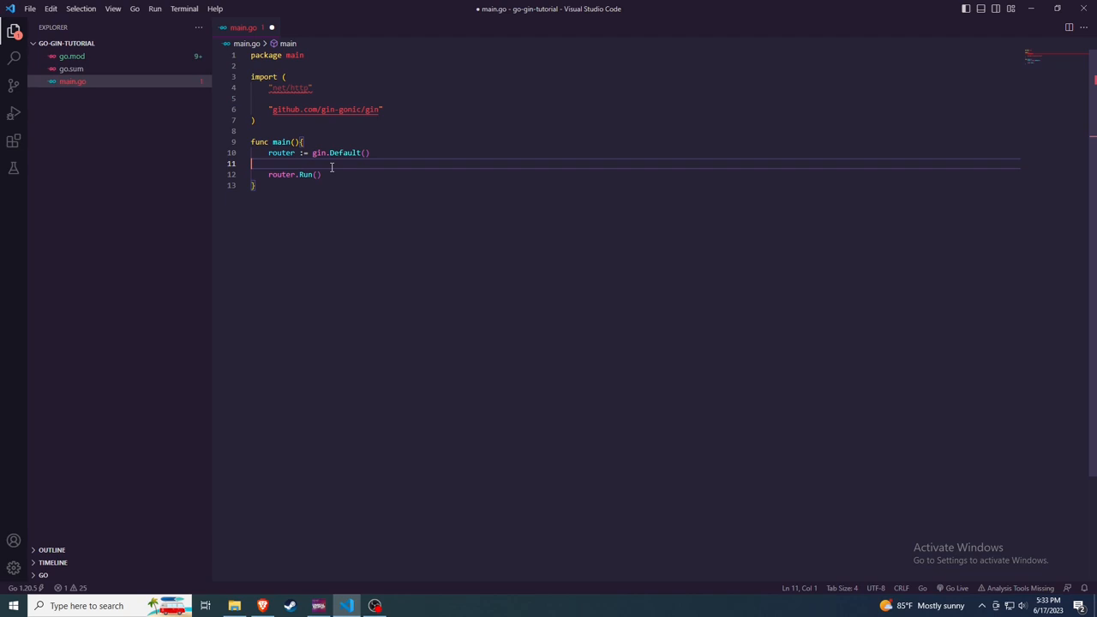
Add router.GET("/ping") returning c.JSON(http.StatusOK, gin.H{"message": "pong"})
key("Enter")
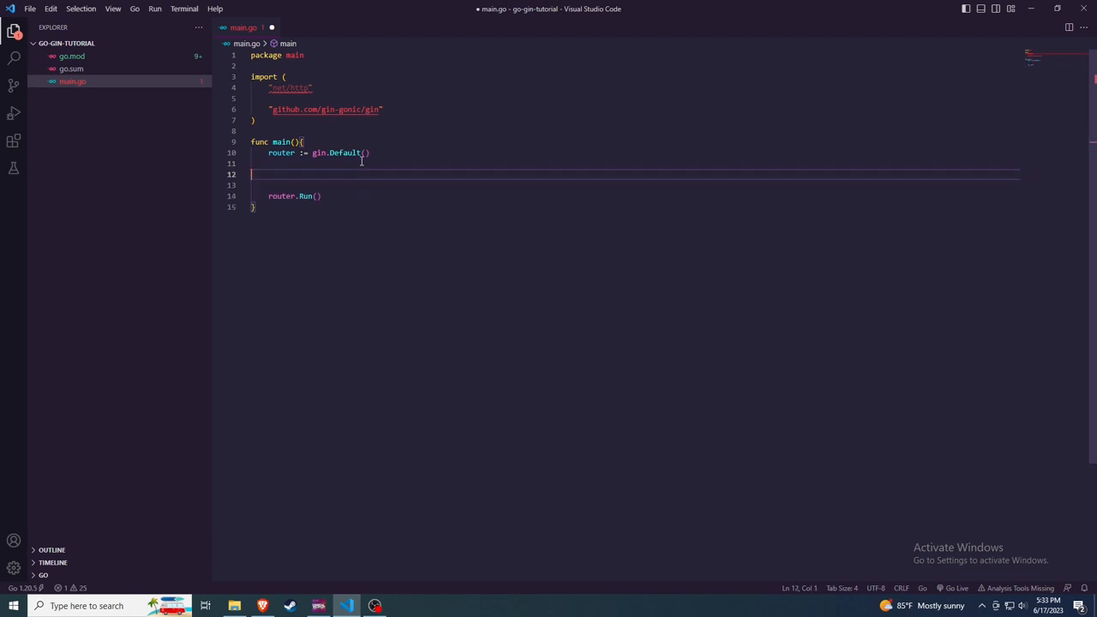
type("router.GET(\"/ping\", fu")
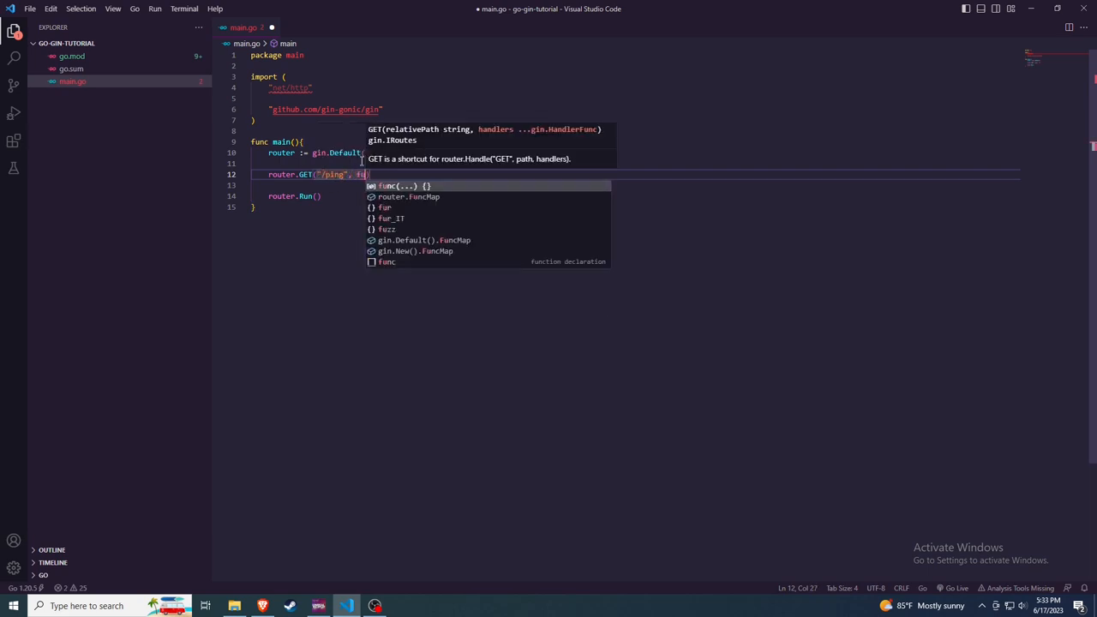
key("Tab")
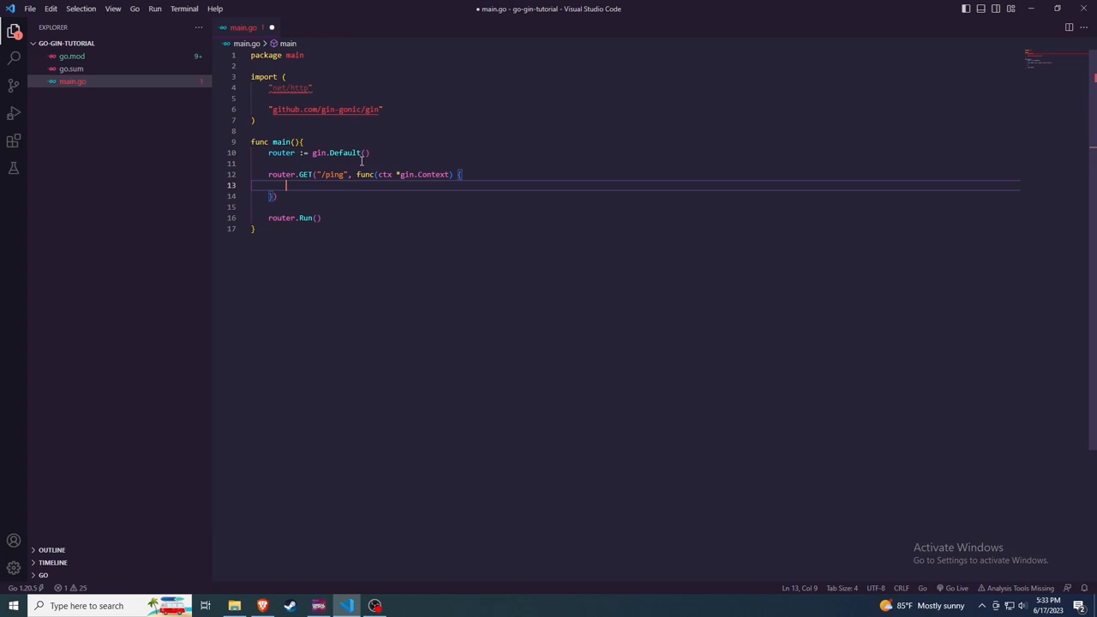
type("c.JS")
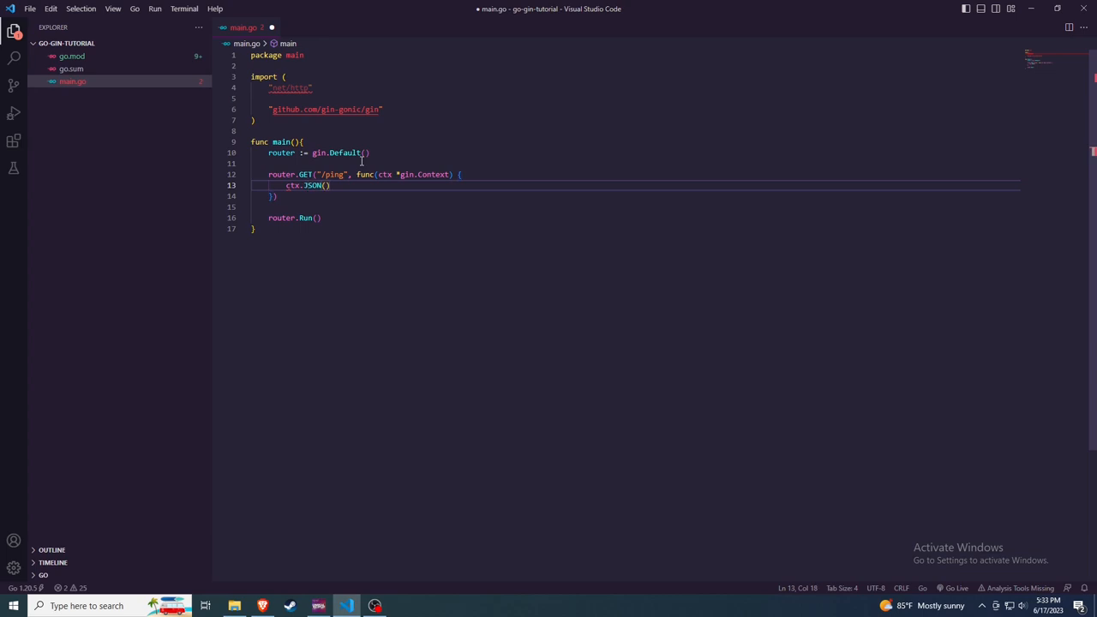
type("http.StatusOK")
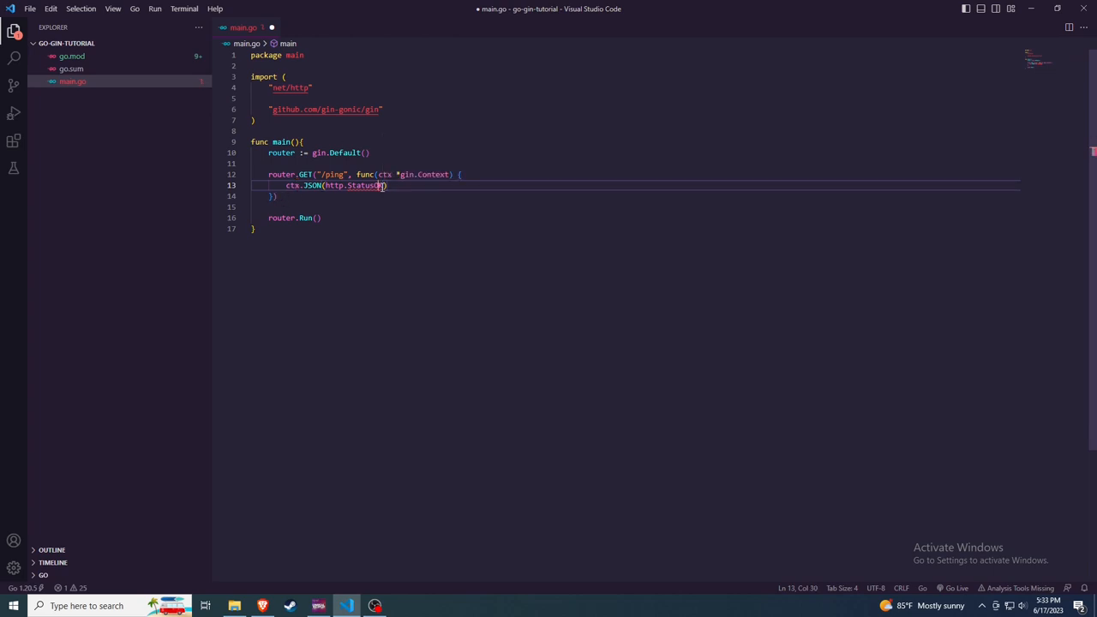
type(", gin.H{")
type("\"message\": \"pong\",")
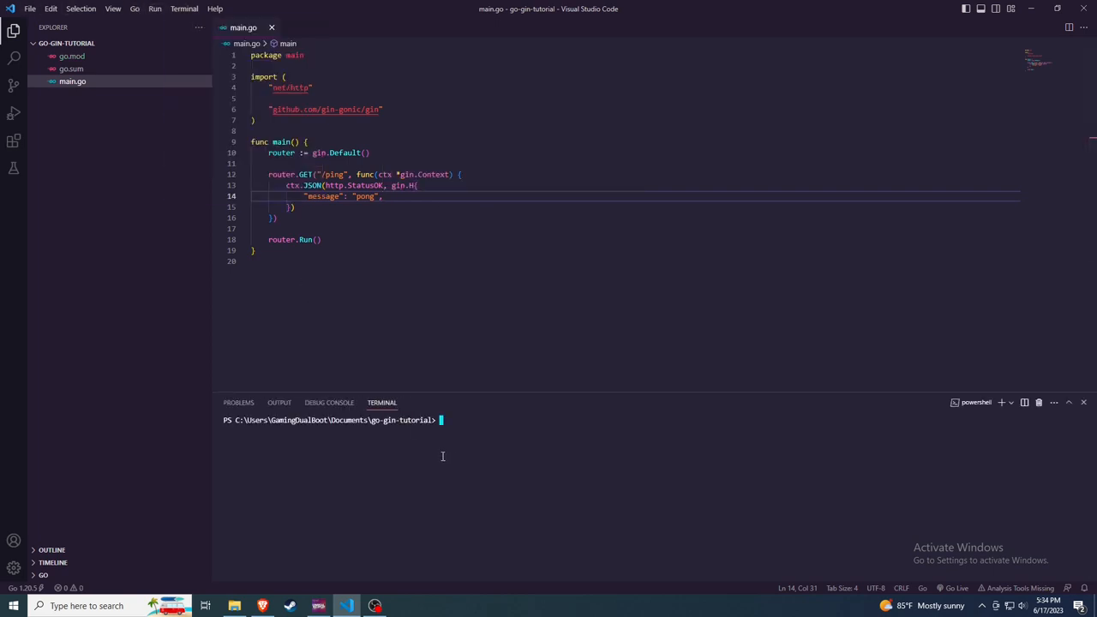
Start the server with 'go run main.go' and watch the GET /ping request logged
type("go run main.go")
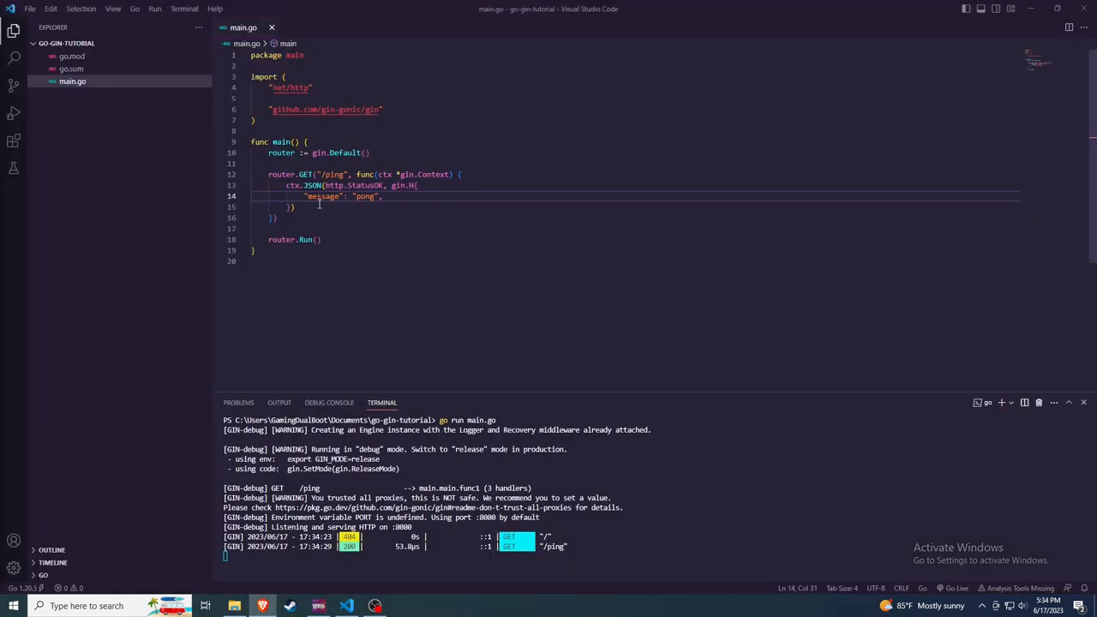
mouse_move(162, 240)
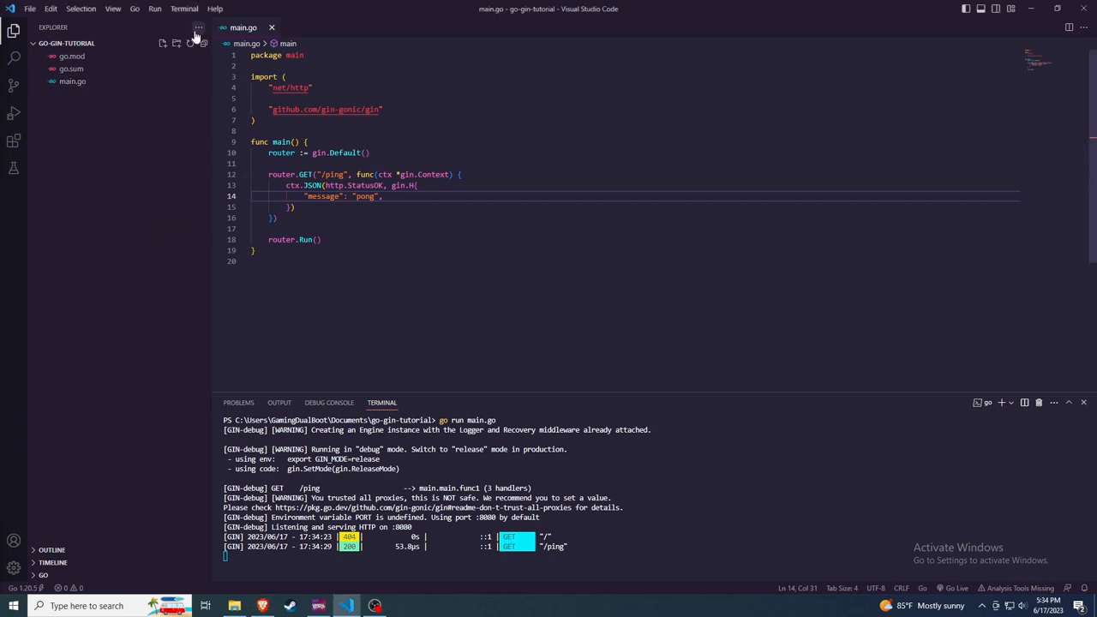
Create the html folder and add router.LoadHTMLGlob("templates/*") to main.go
left_click(177, 43)
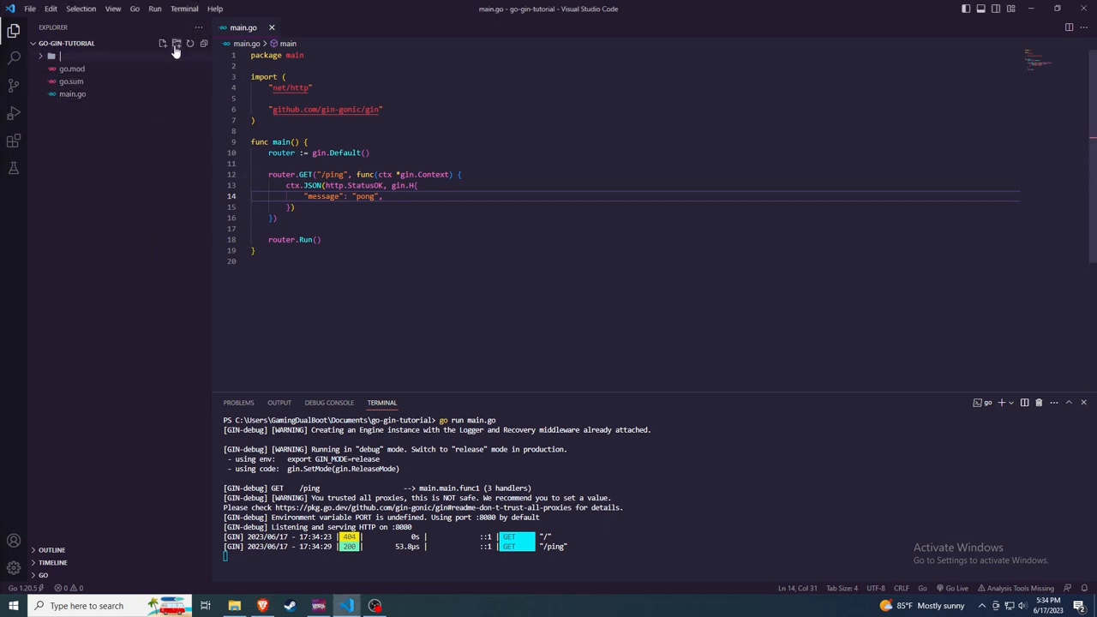
left_click(177, 43)
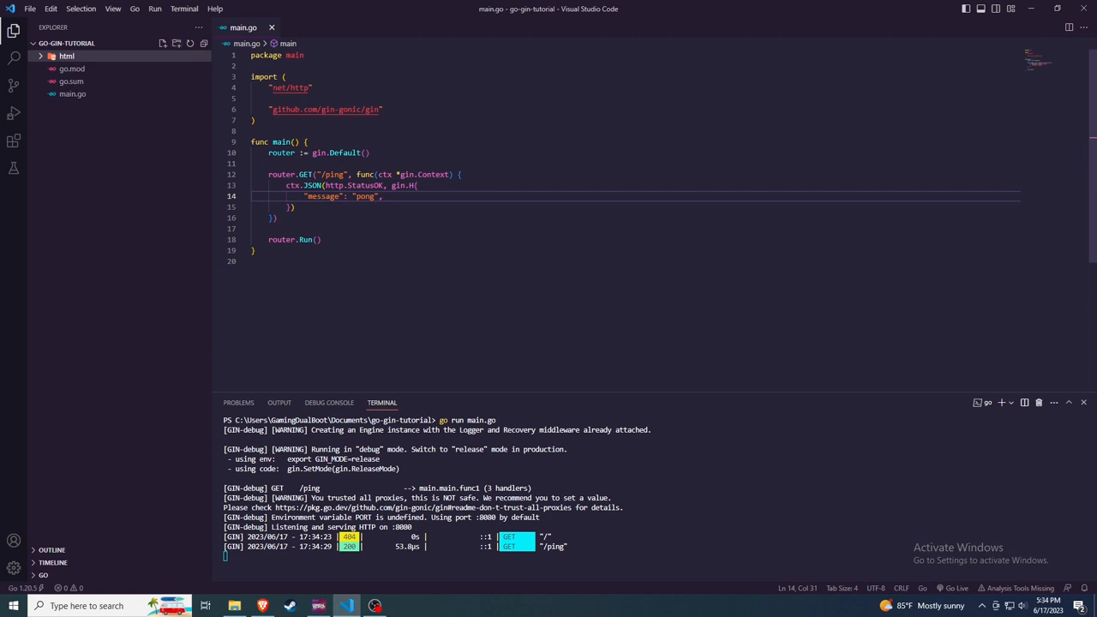
left_click(66, 56)
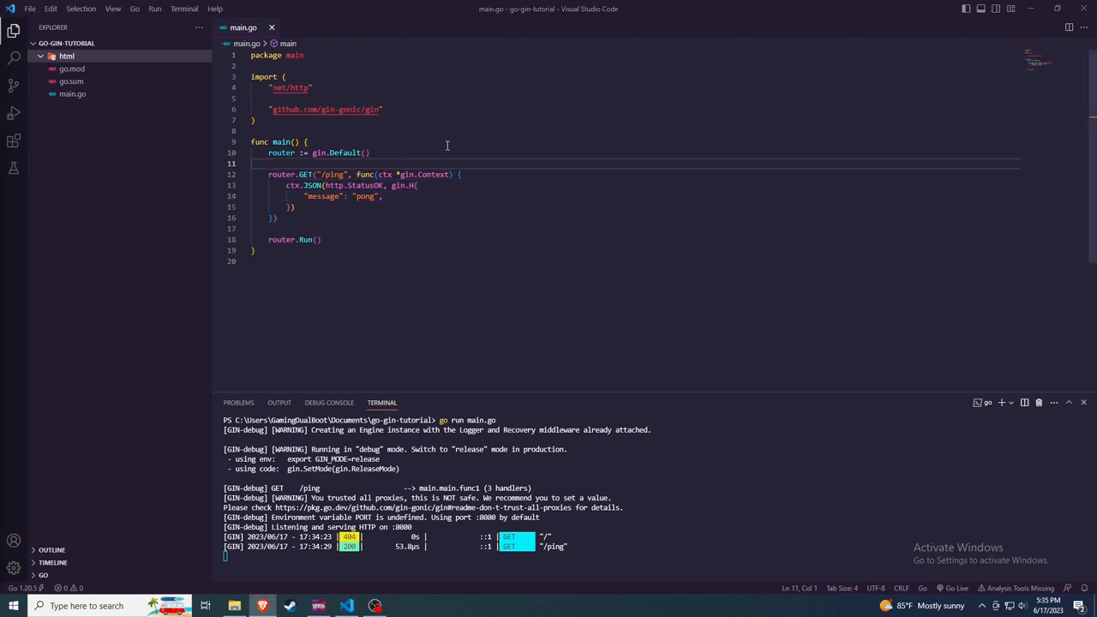
type("router.LoadHTMLGlob(\"templates/*\")")
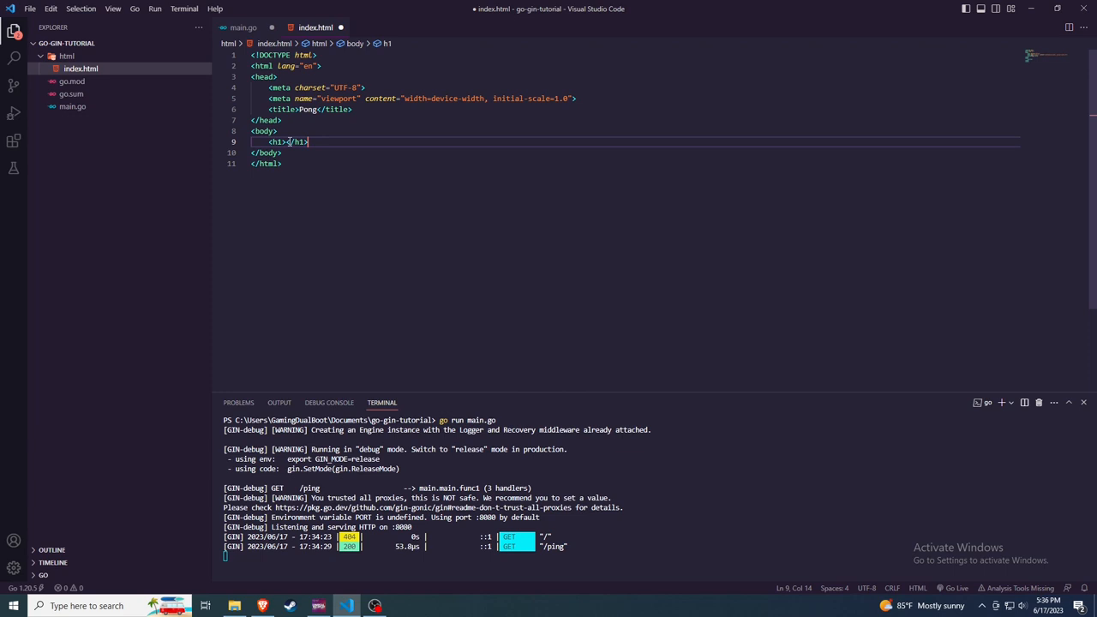
Restart the Gin server with 'go run main.go' in the terminal
left_click(243, 28)
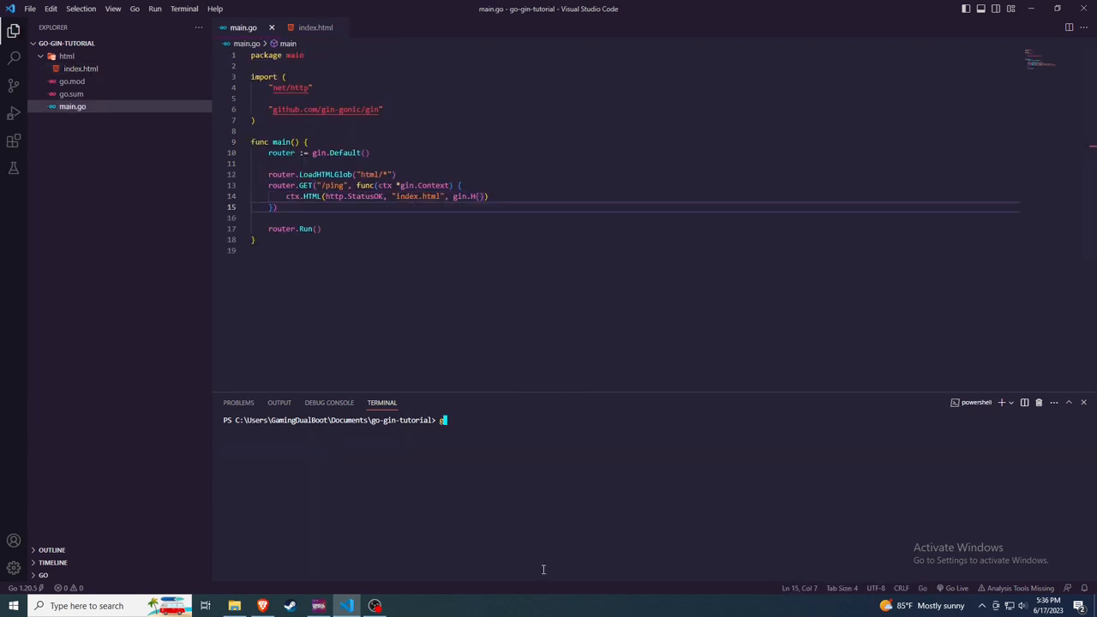
type("go run main.go")
type("static")
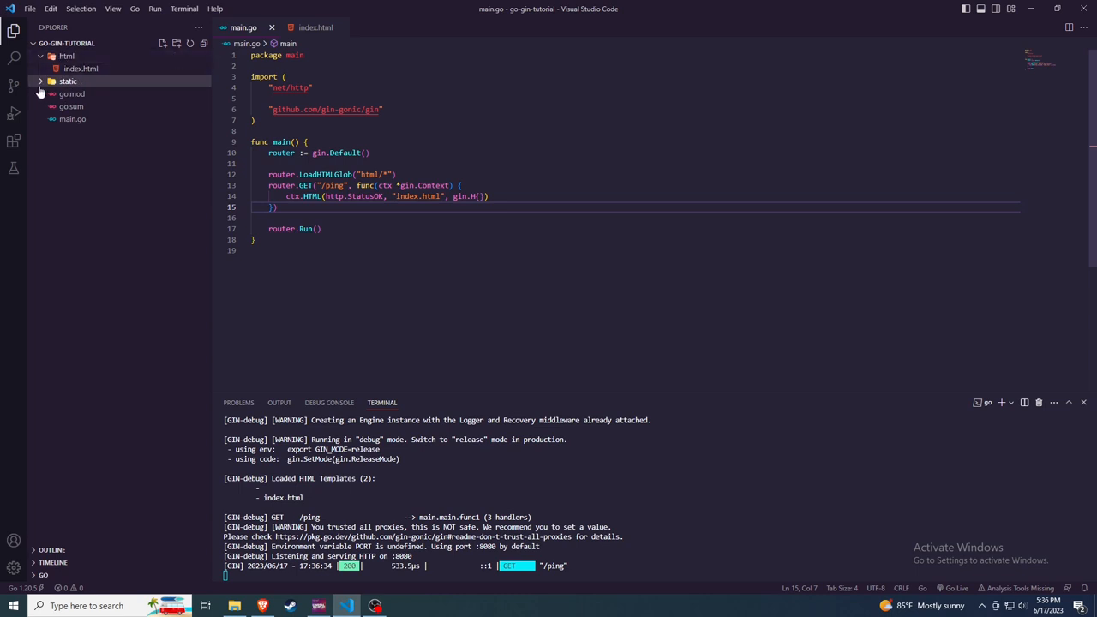
Create static/css/style.css, add router.Static("/assets", "./assets") to main.go, and type body, html
left_click(67, 81)
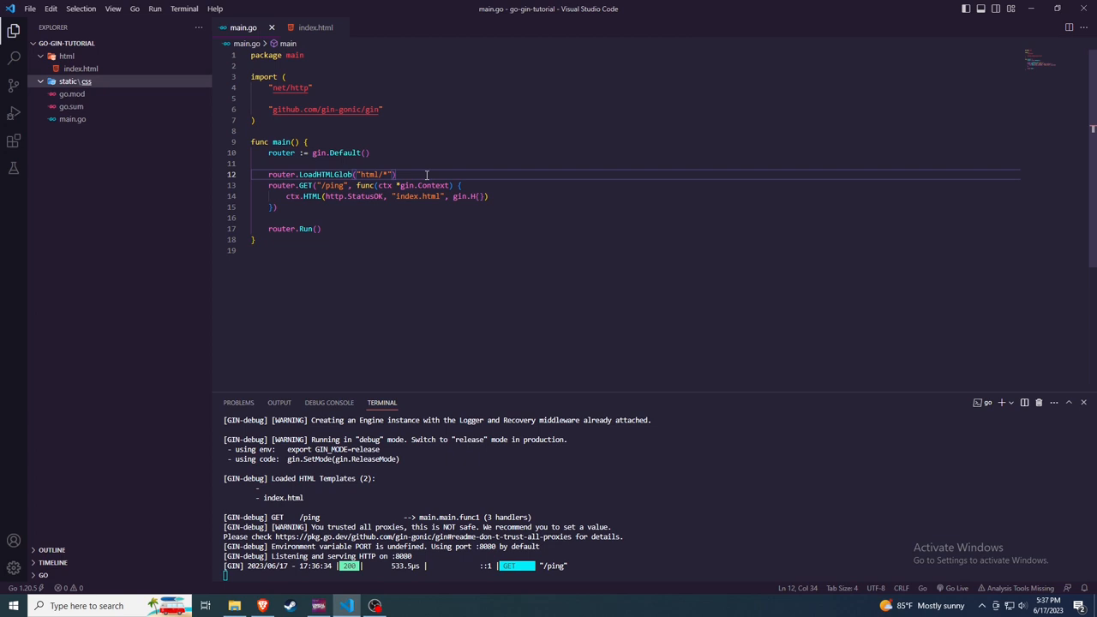
type("router.Static(\"/assets\", \"./assets\")")
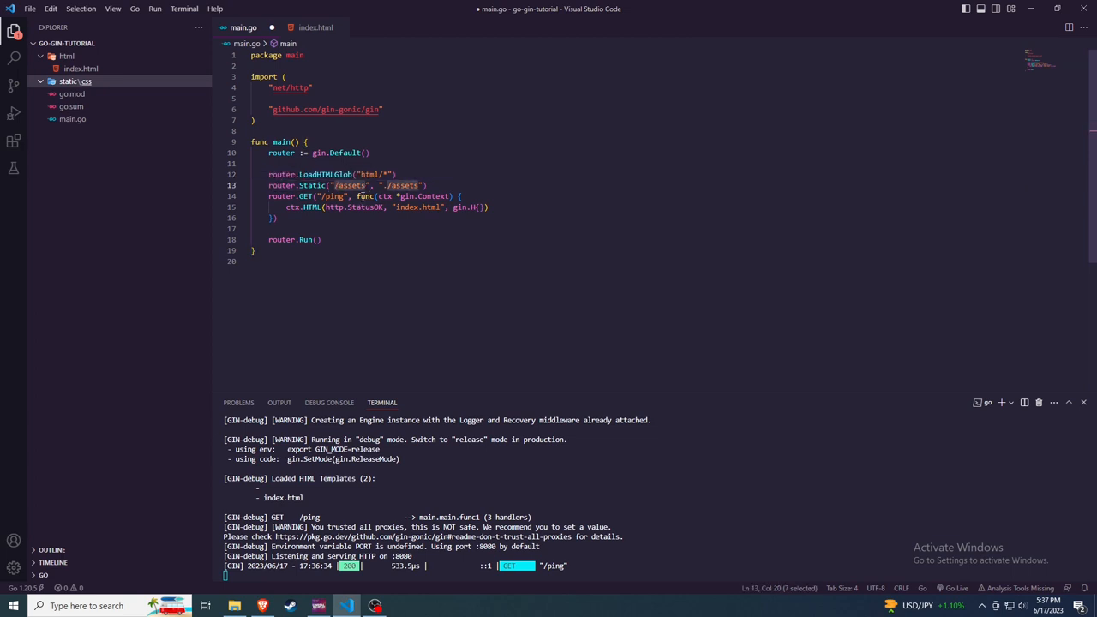
type("/st")
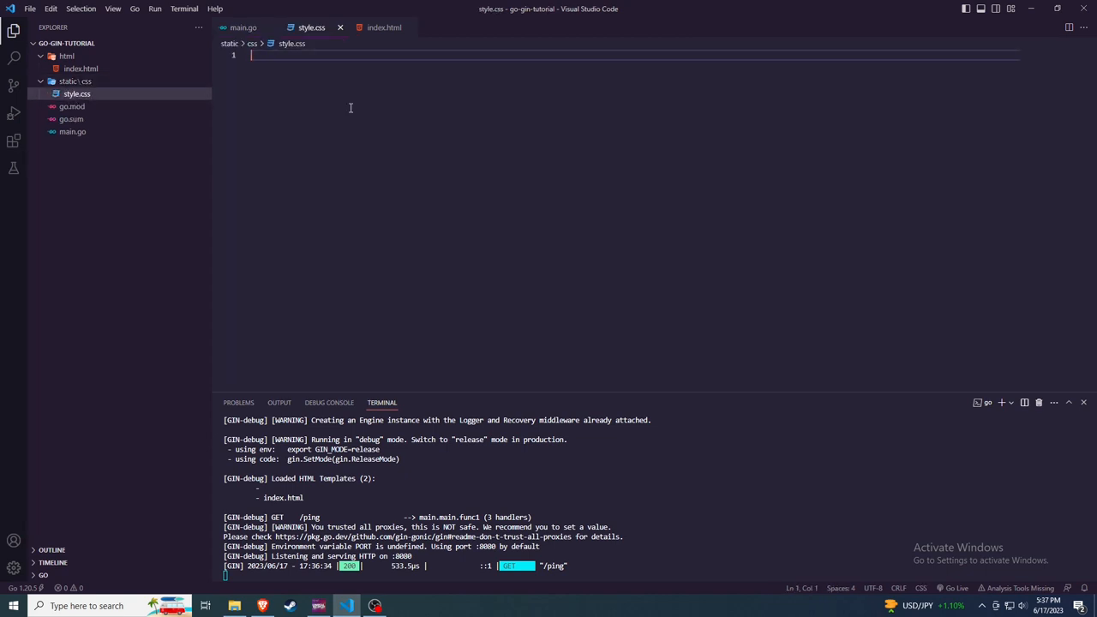
type("body, html")
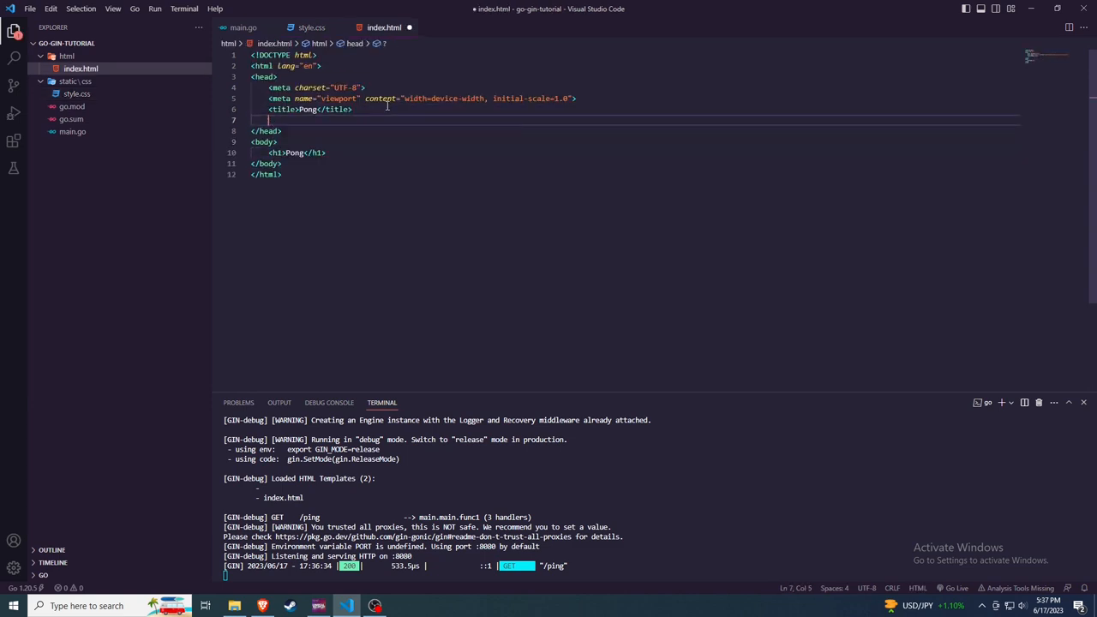
Link /static/css/style.css in index.html, rerun the server allowing firewall access, and add static/images
type("<link rel=\"stylesheet\" href=\"style.css\">")
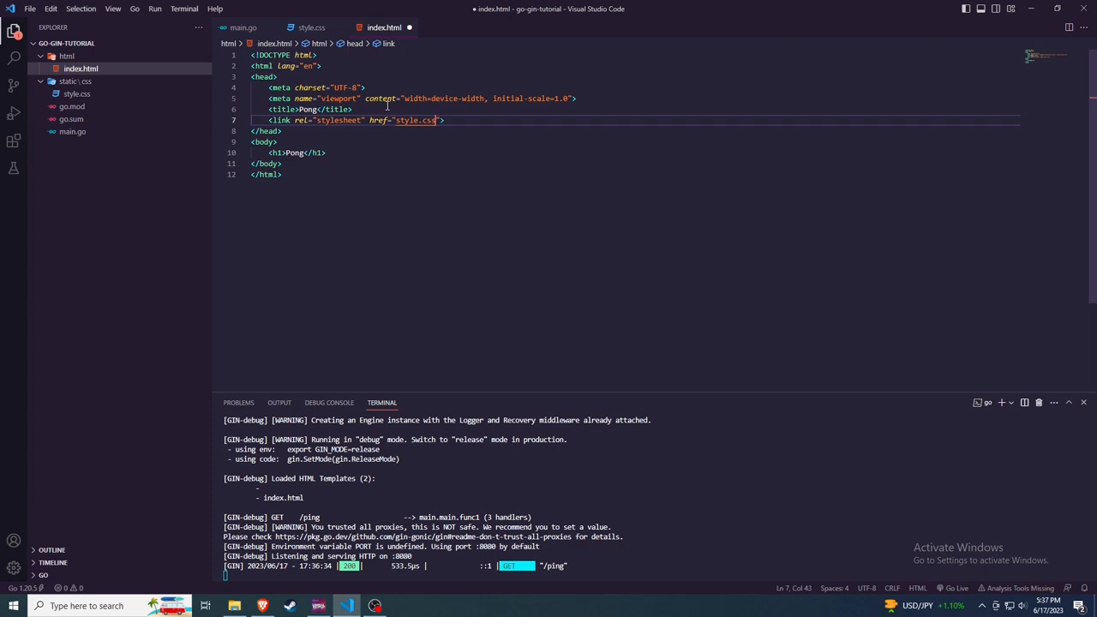
type("/static/css/")
type("go run")
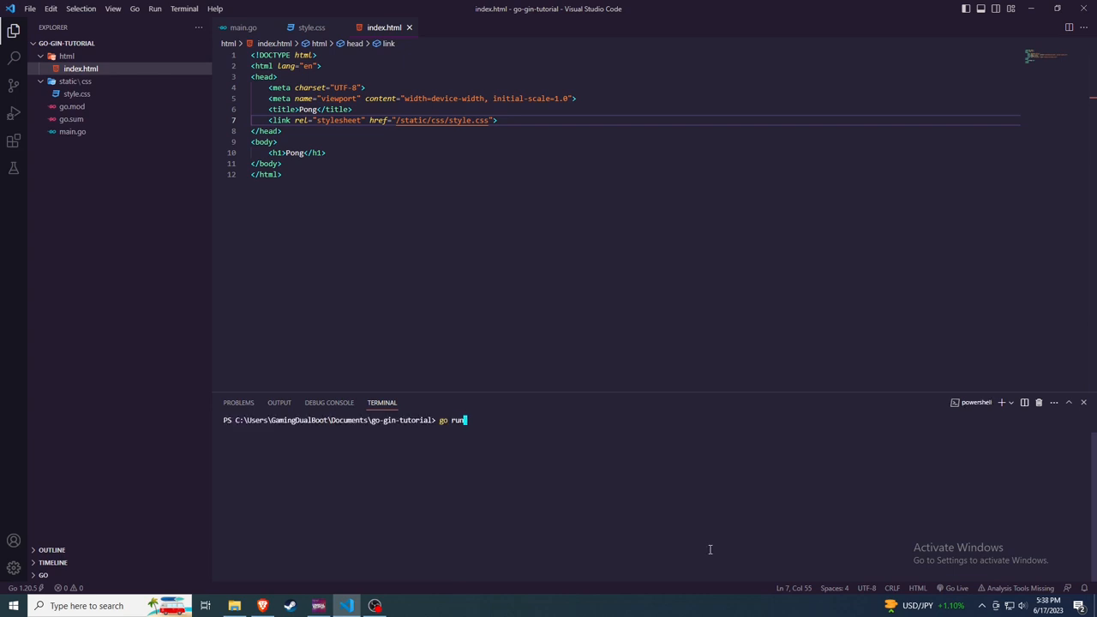
key("Enter")
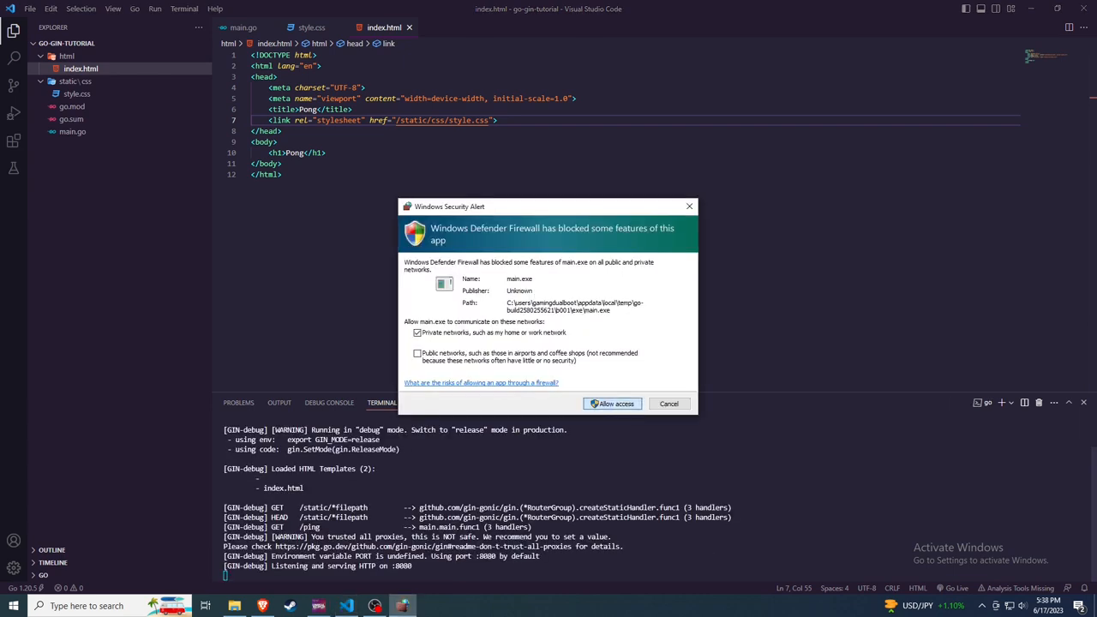
left_click(612, 403)
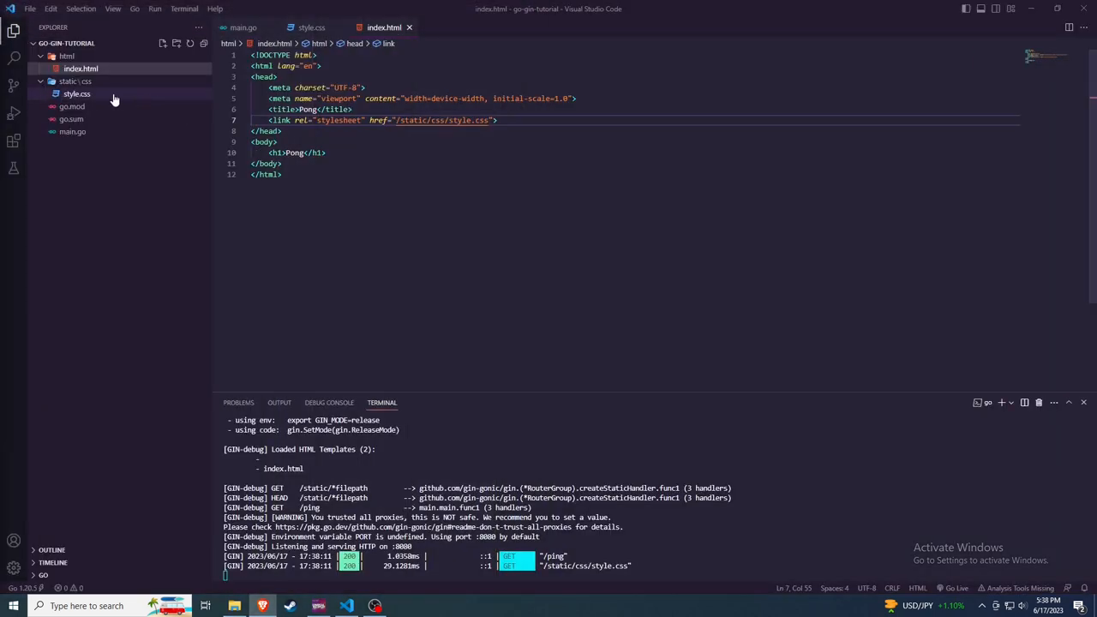
left_click(72, 131)
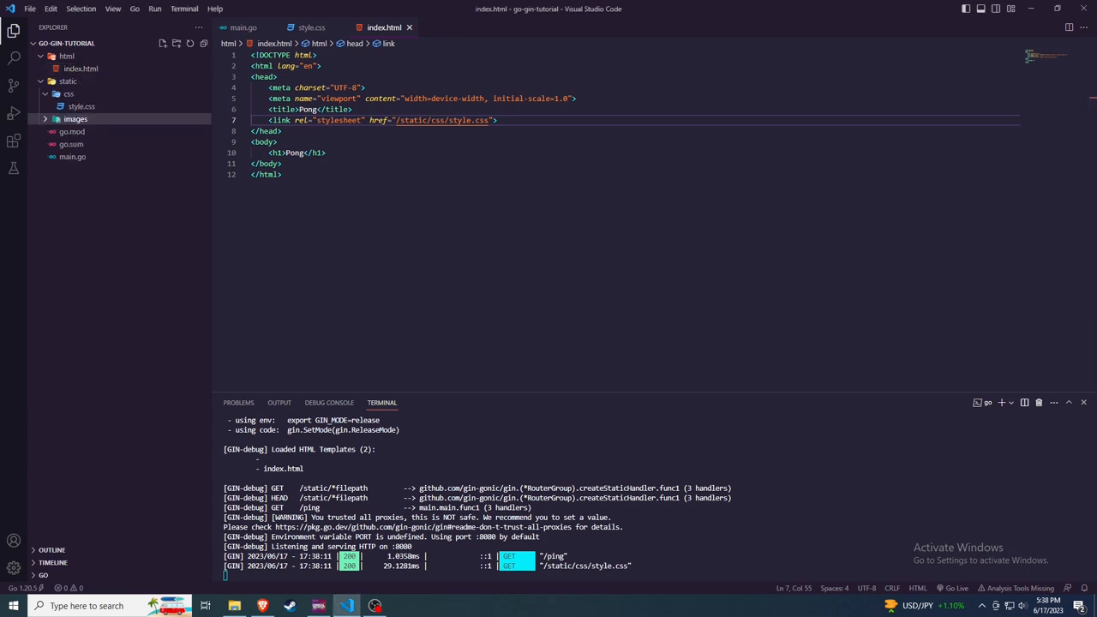
Open the jpg in static/images, add an <iframe to index.html, and rerun 'go run main.go'
left_click(110, 132)
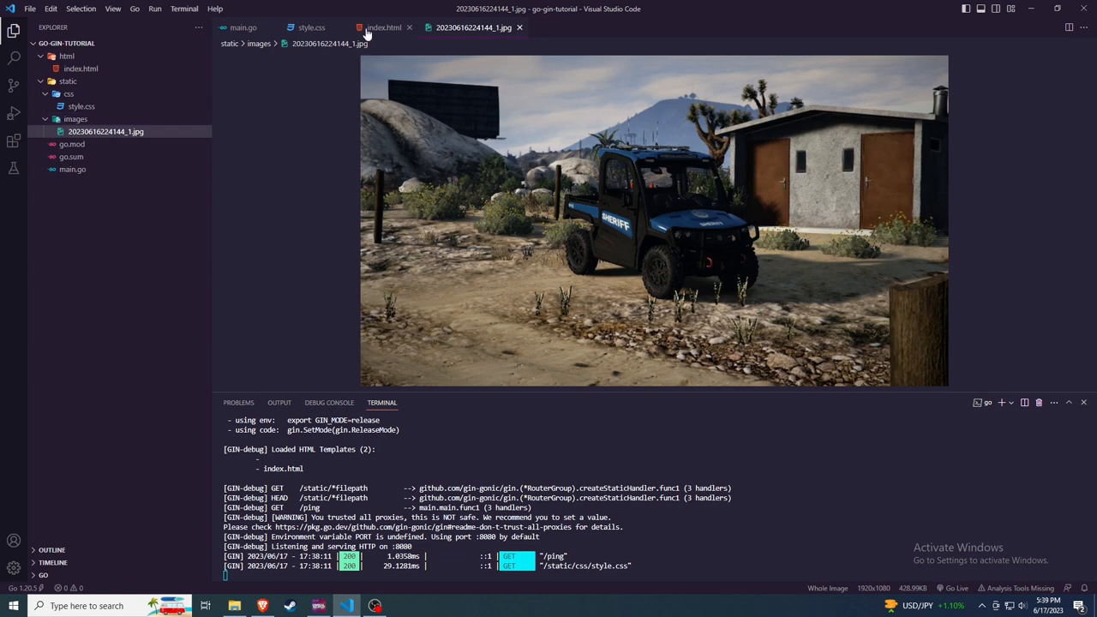
left_click(384, 26)
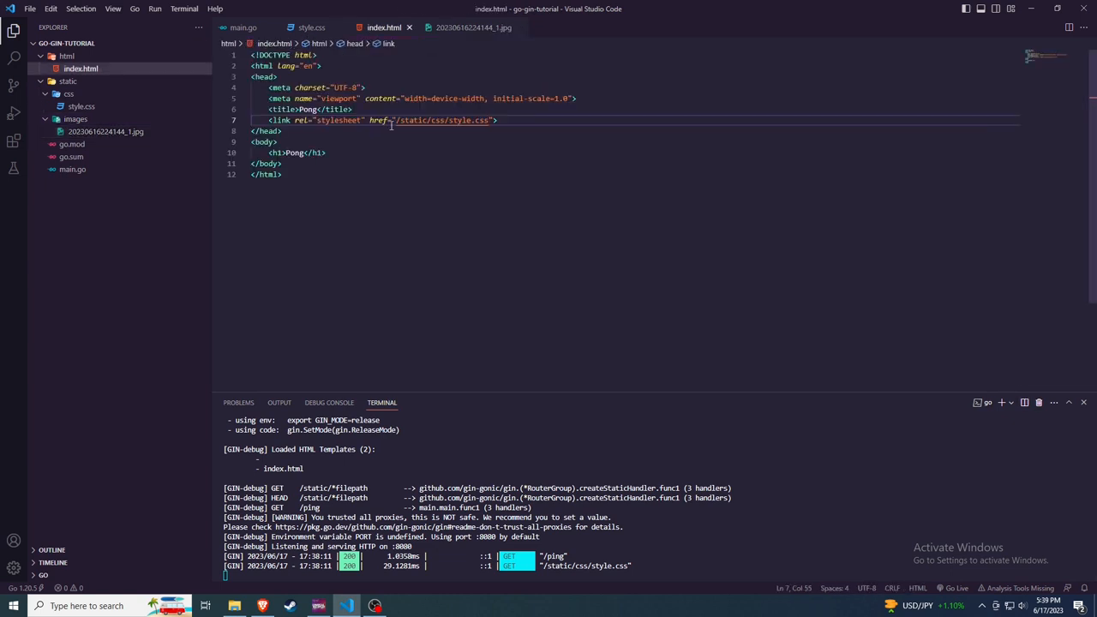
type("<iframe")
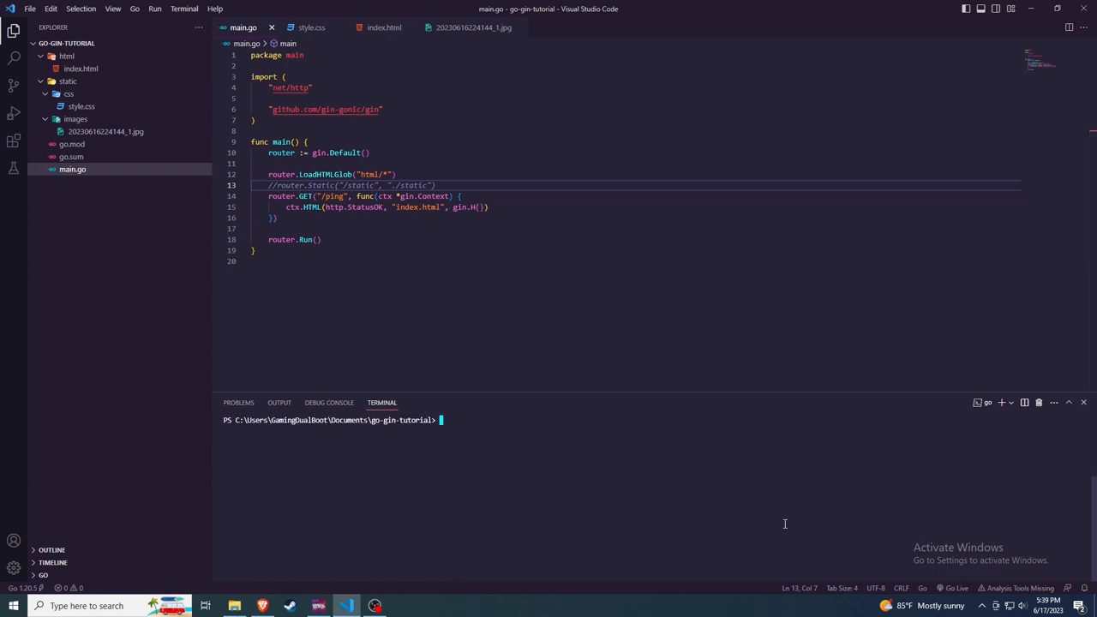
type("go run main.go")
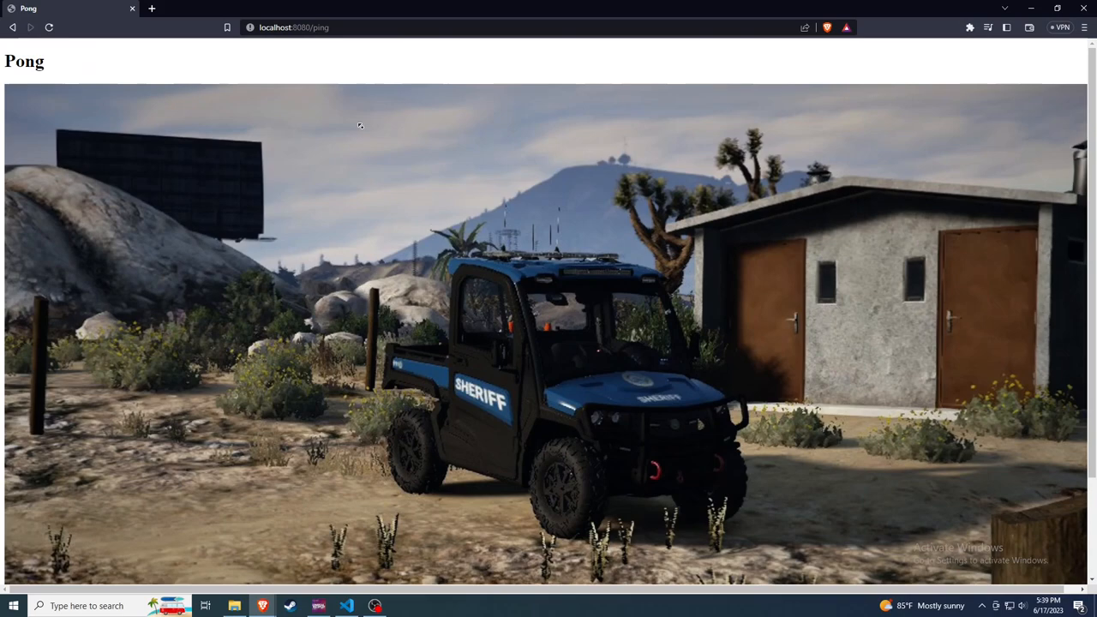
Scroll through the Pong page at localhost:8080/ping in Brave, then switch back to VS Code
scroll("down", 3)
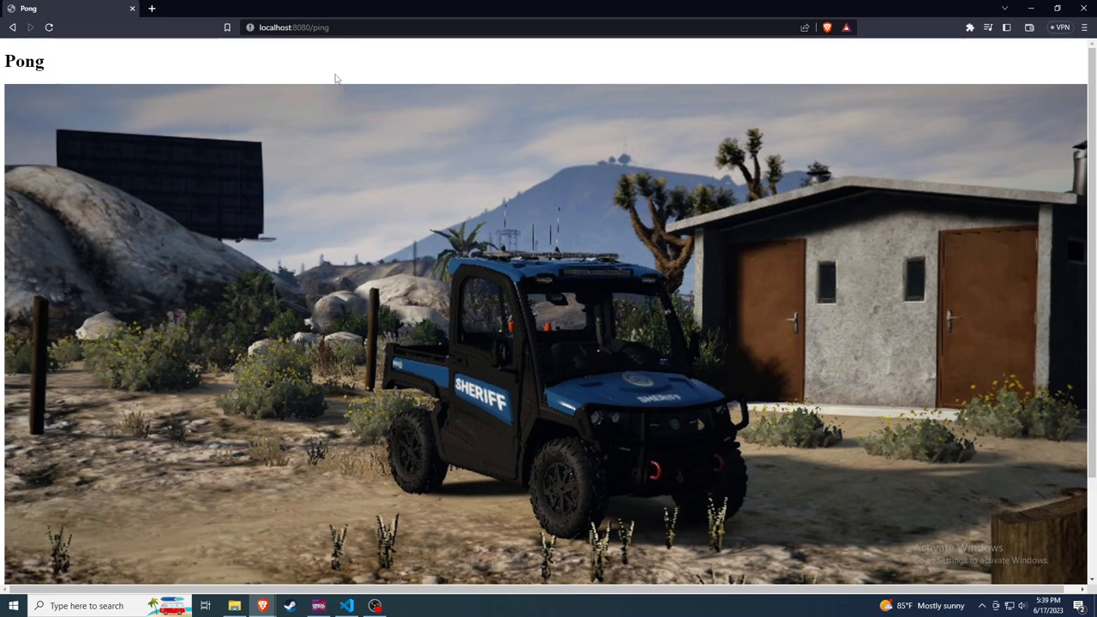
left_click(347, 606)
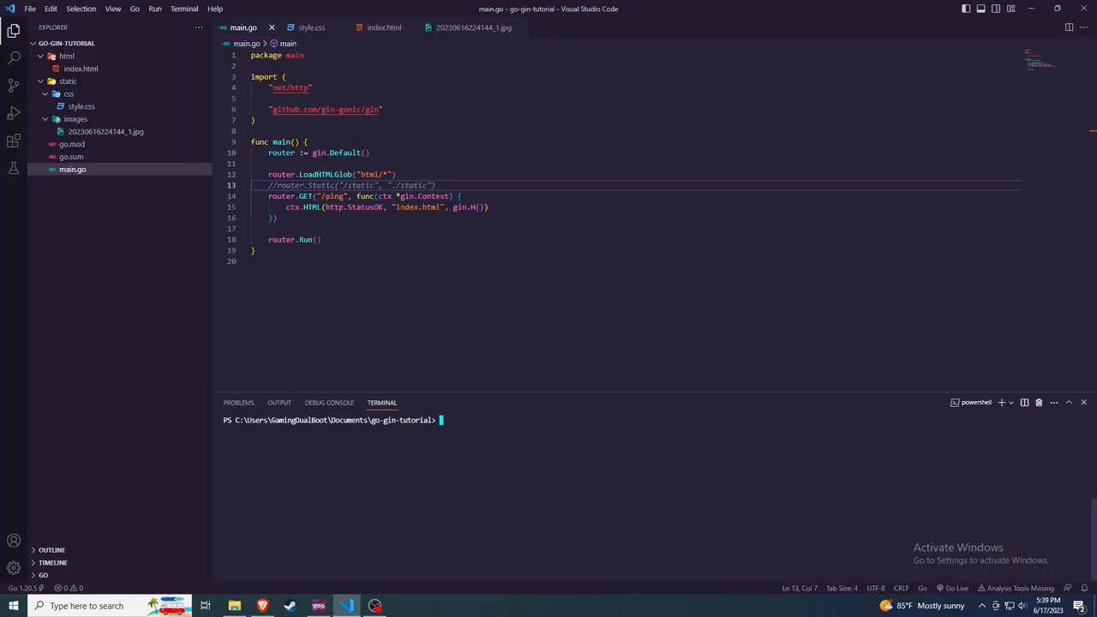